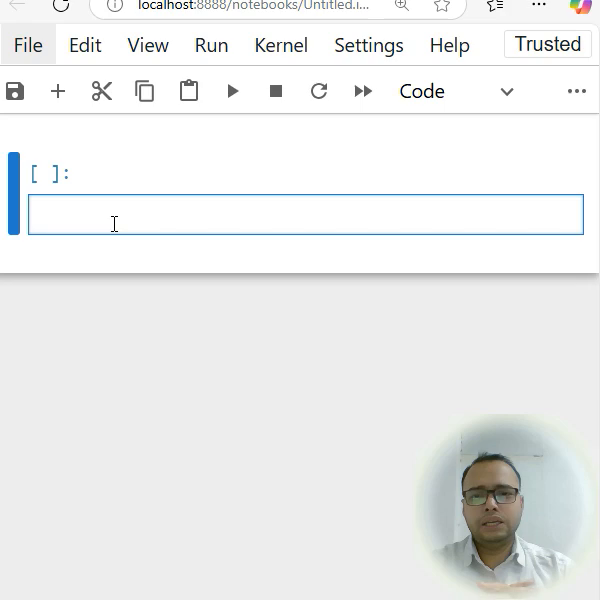
Define set1 = {"Rohan", "Pooja", "Ayaan", "Shivam"} and start a print() call below it
{"action": "type", "text": "set"}
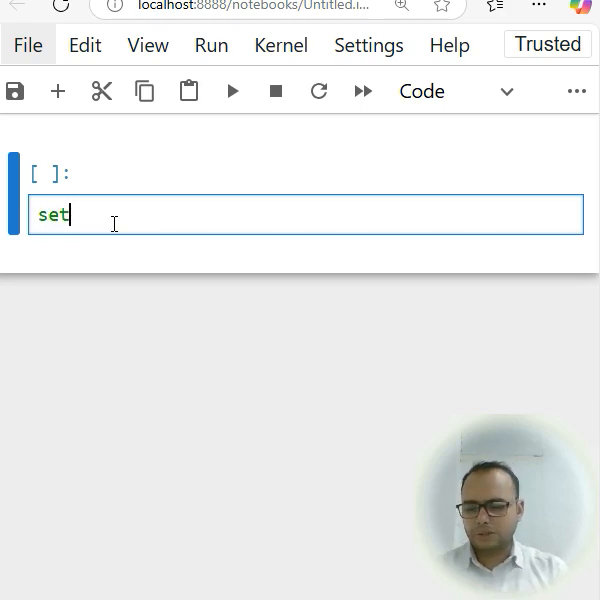
{"action": "type", "text": "1={\""}
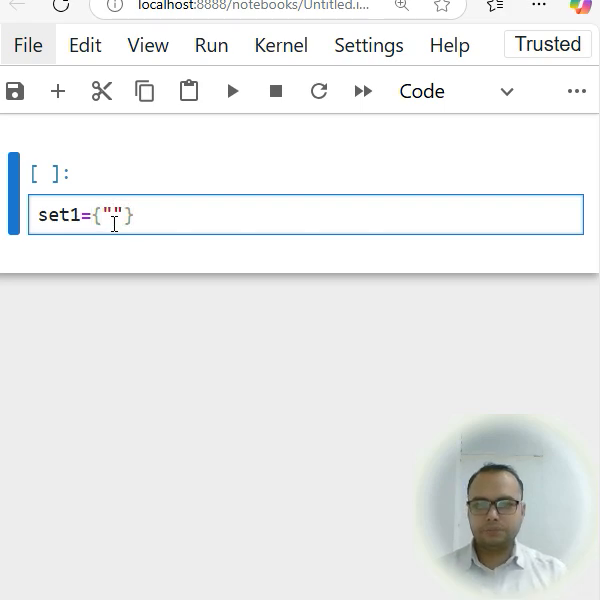
{"action": "type", "text": "Rohan"}
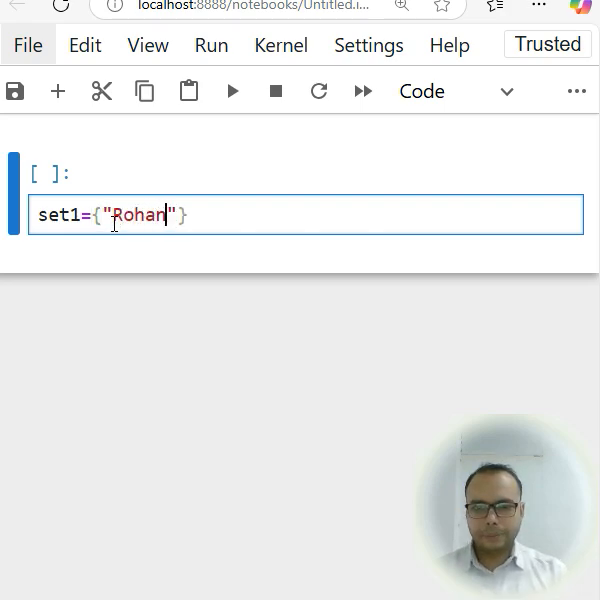
{"action": "type", "text": ", \"\""}
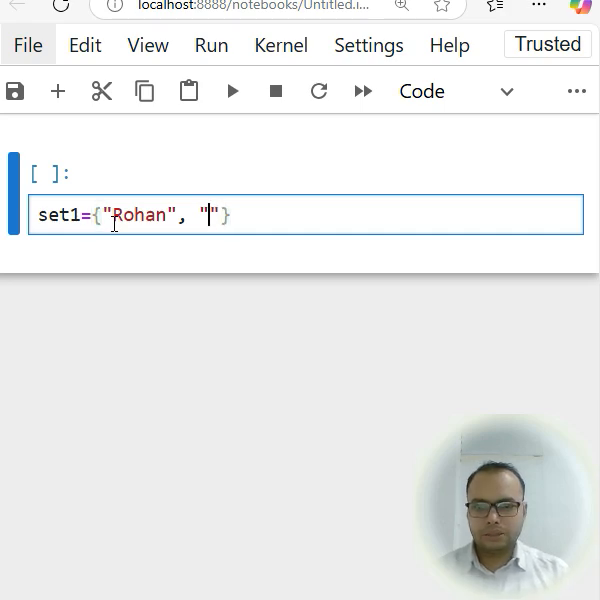
{"action": "type", "text": "Pod"}
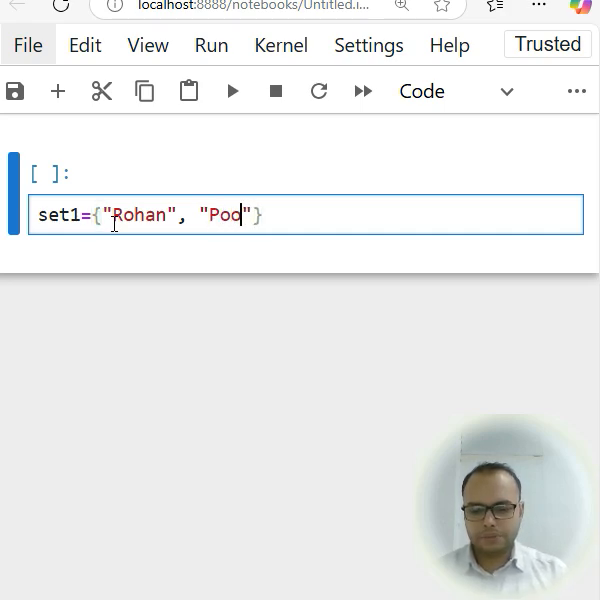
{"action": "type", "text": "ja\","}
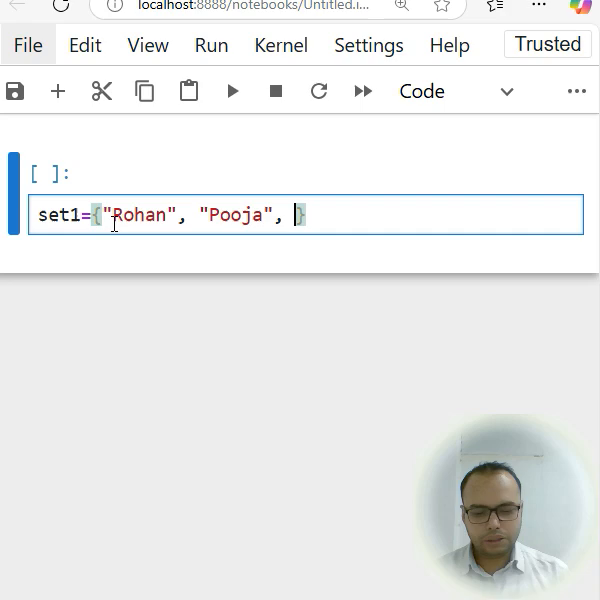
{"action": "type", "text": "\"\""}
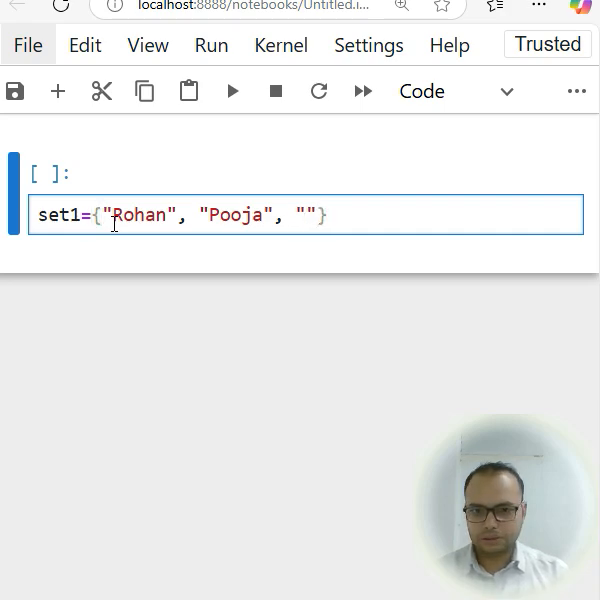
{"action": "type", "text": "A"}
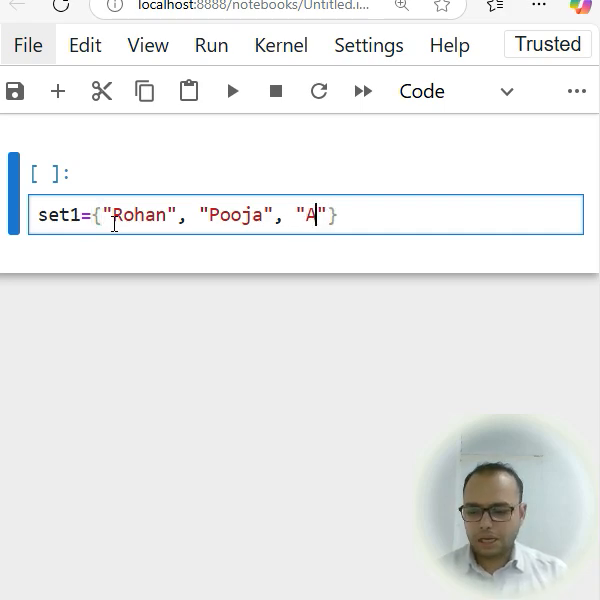
{"action": "type", "text": "yaan"}
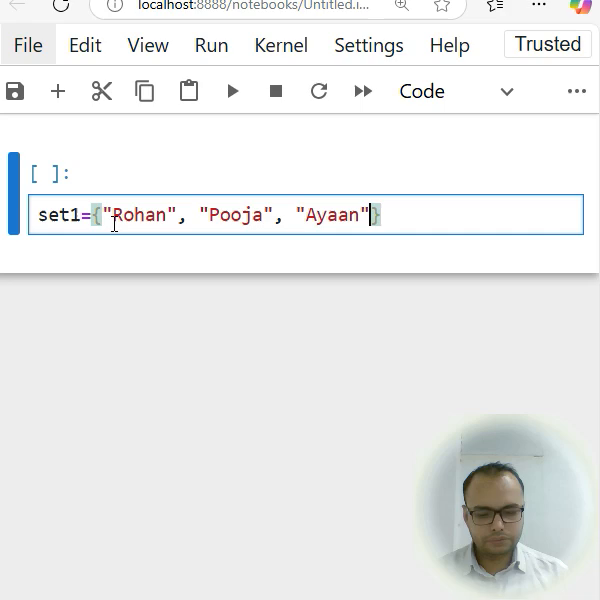
{"action": "type", "text": ", \"\""}
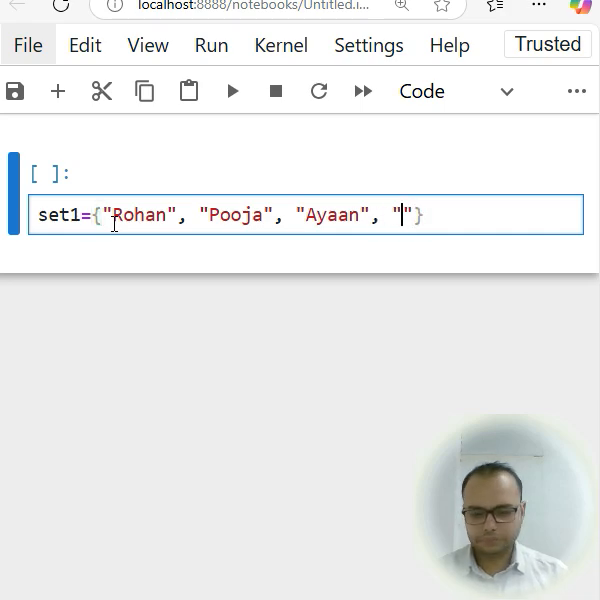
{"action": "type", "text": "Shivam"}
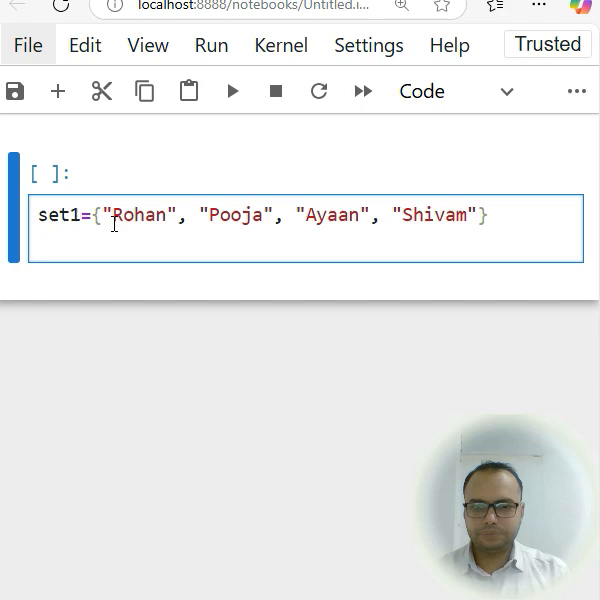
{"action": "type", "text": "print()"}
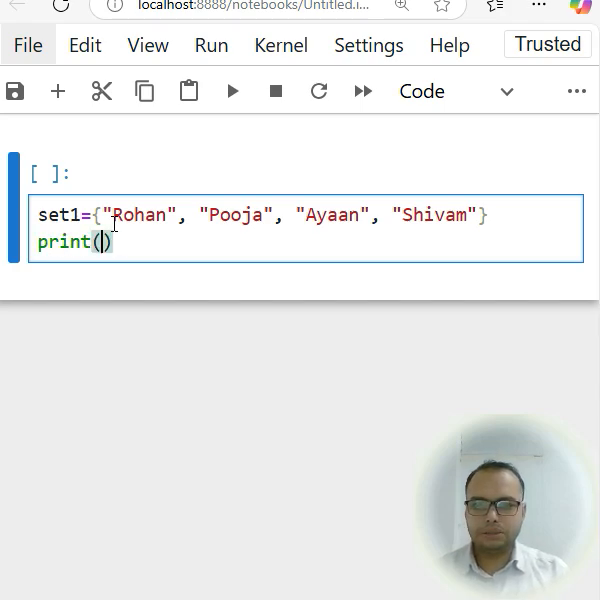
Complete print(set1) and run the cell, listing the four names in unordered sequence
{"action": "type", "text": "set1"}
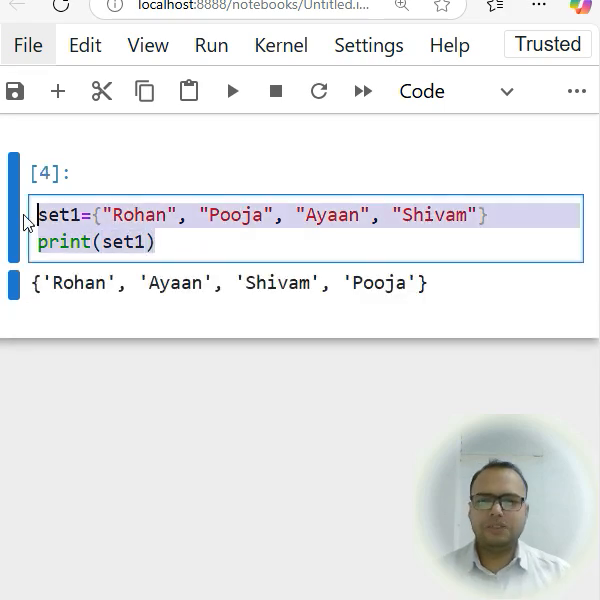
{"action": "left_click", "coordinate": [155, 243]}
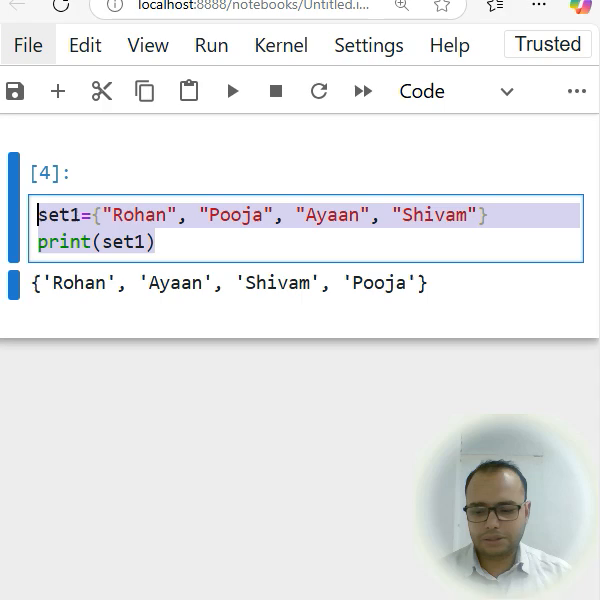
Make a second cell print set1[0] and view its TypeError: 'set' object is not subscriptable
{"action": "left_click", "coordinate": [57, 91]}
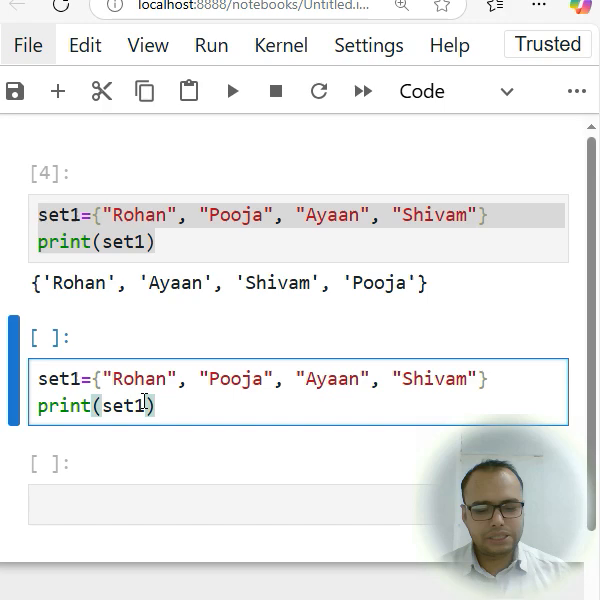
{"action": "type", "text": "[0]"}
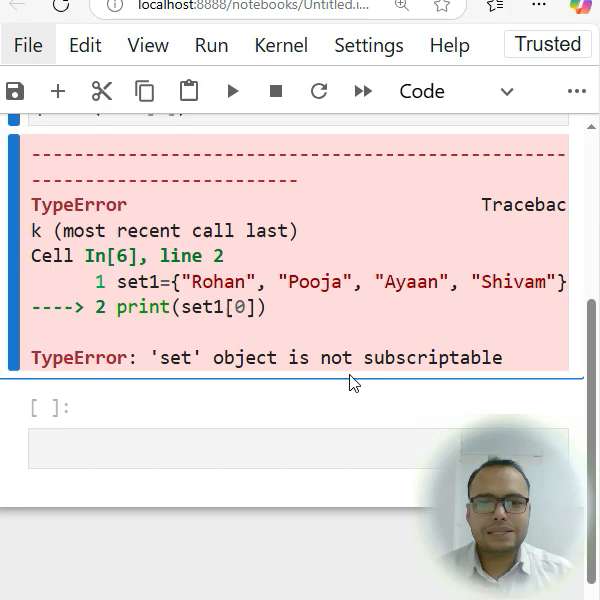
{"action": "scroll", "scroll_direction": "down", "scroll_amount": 3}
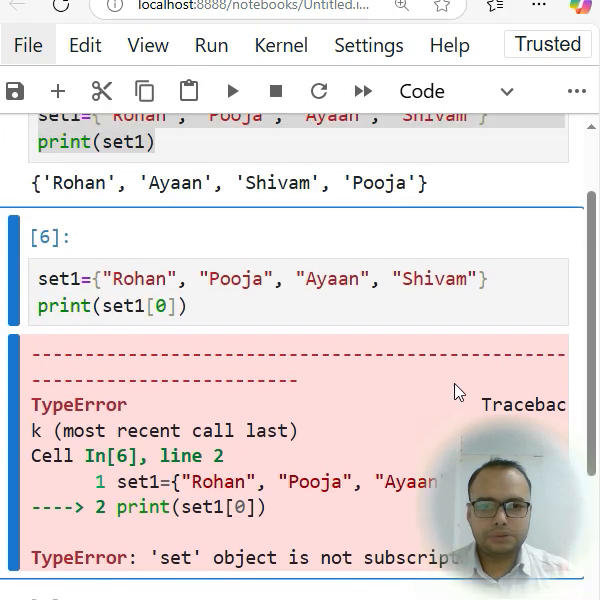